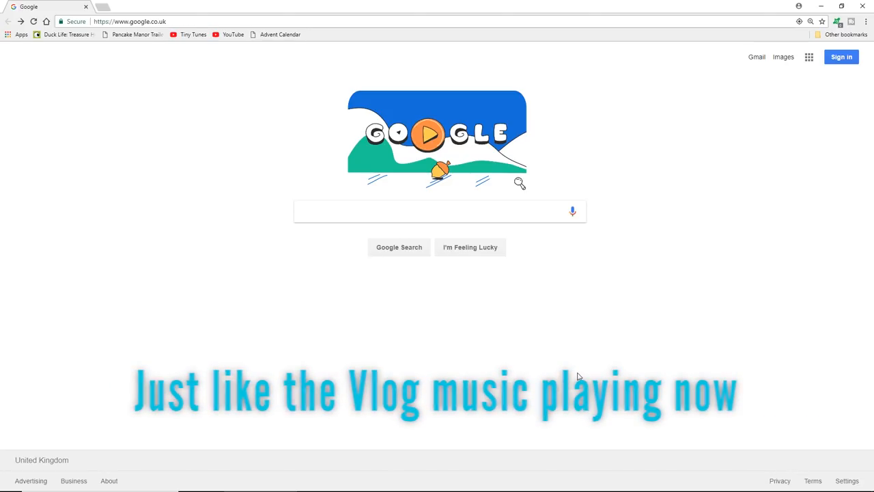
Search Google for 'How do I find music for my youtube video?'
type("How d")
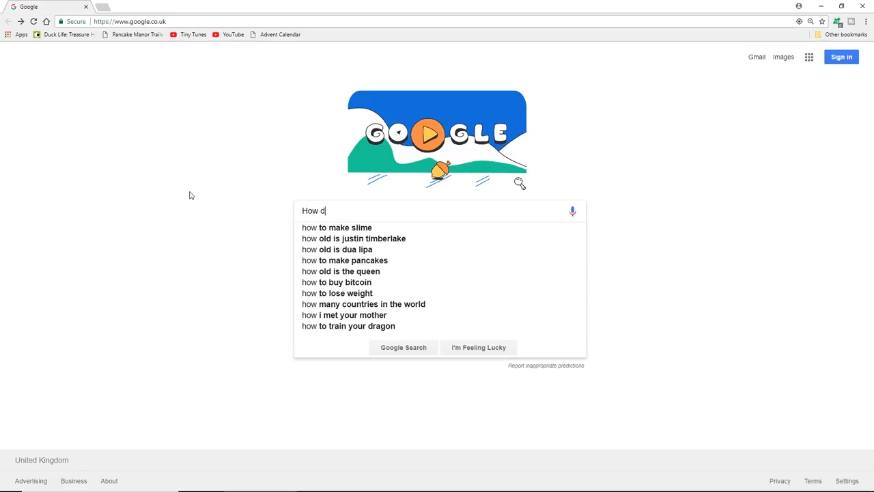
type("o I find music for my youtube video")
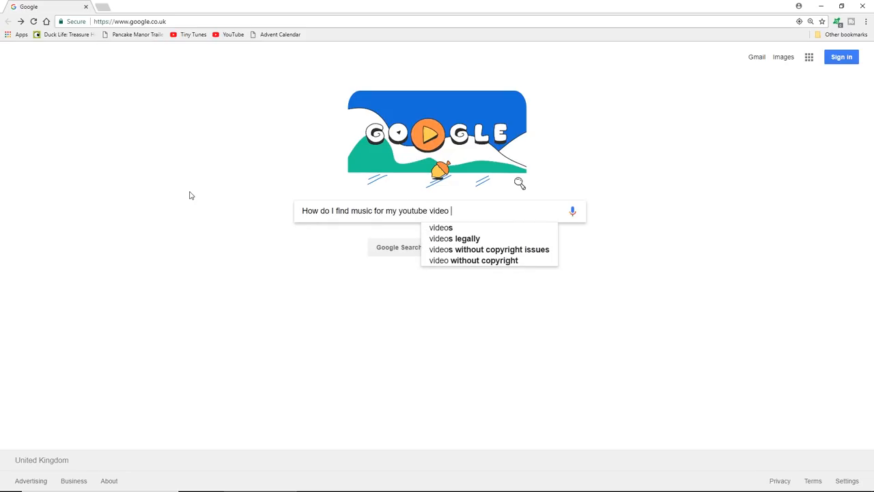
type("?")
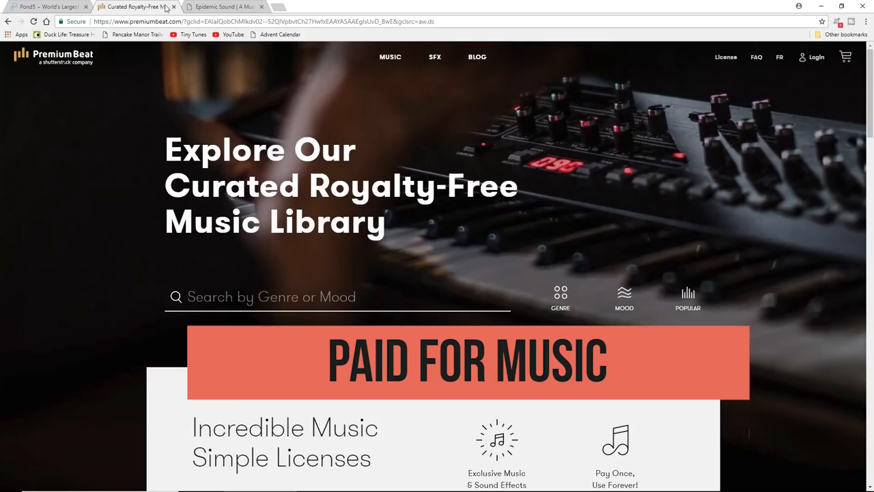
Look over the PremiumBeat royalty-free music library page
left_click(224, 6)
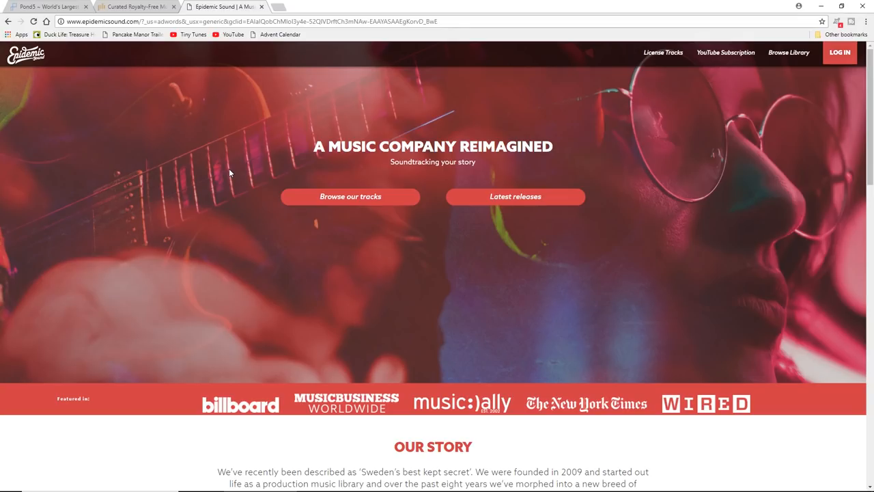
Show Epidemic Sound's YouTube subscription offer: channel music from £10, 30-day free trial
left_click(726, 53)
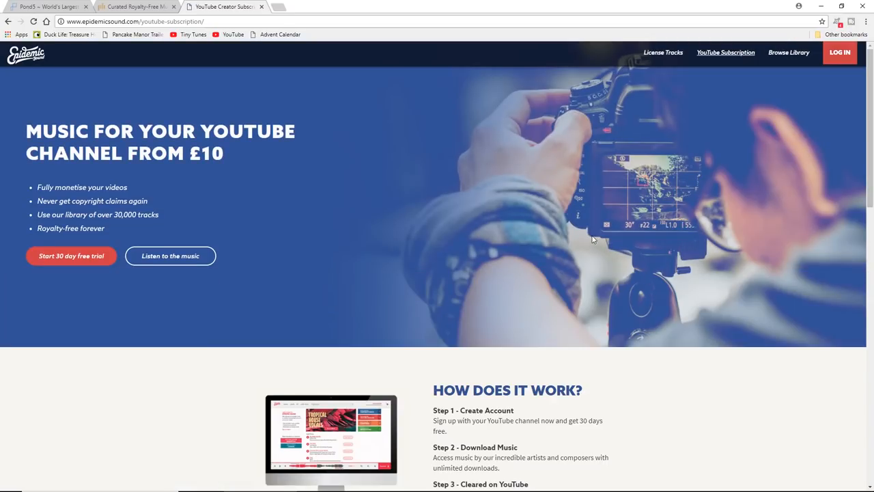
mouse_move(362, 191)
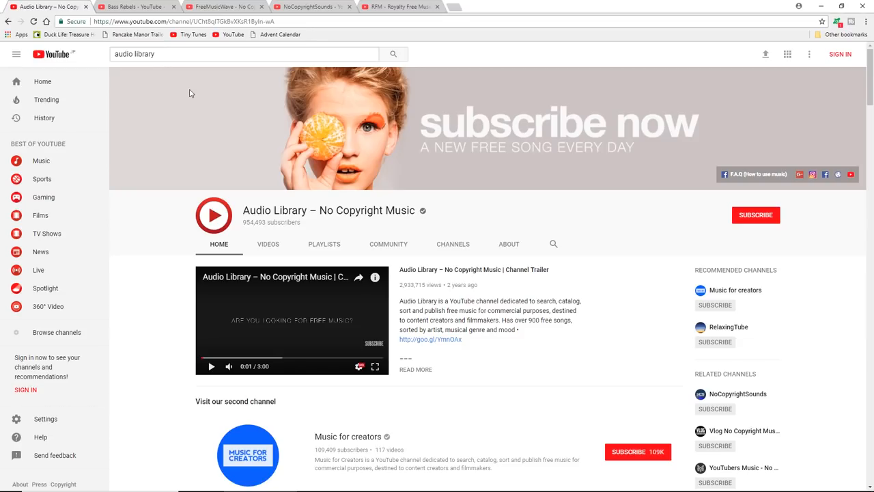
mouse_move(176, 6)
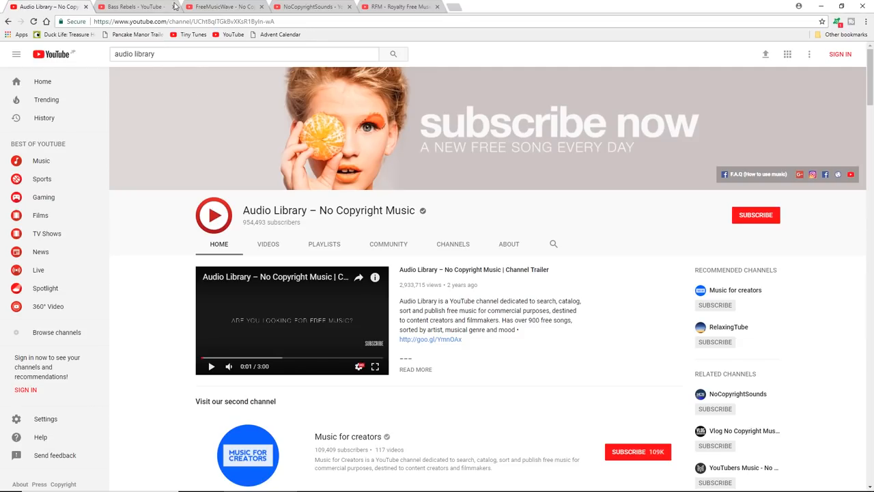
Compare the Bass Rebels, Audio Library, FreeMusicWave and RFM - Royalty Free Music channels
left_click(137, 6)
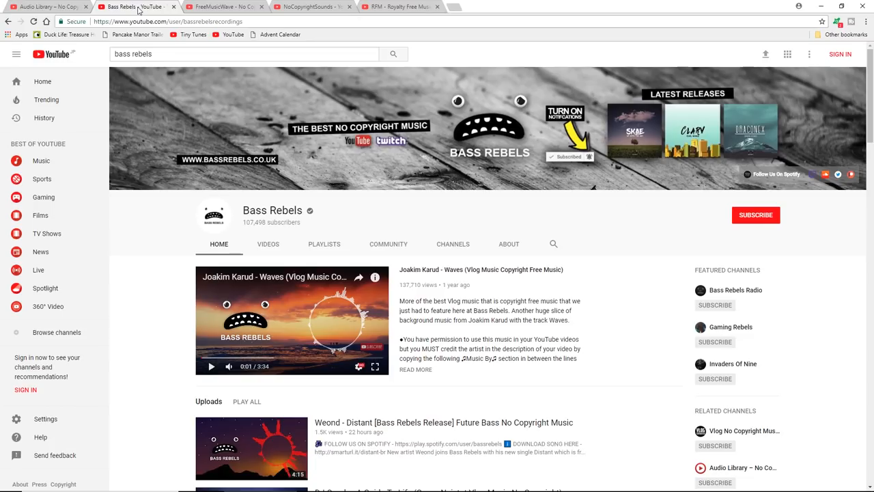
left_click(45, 6)
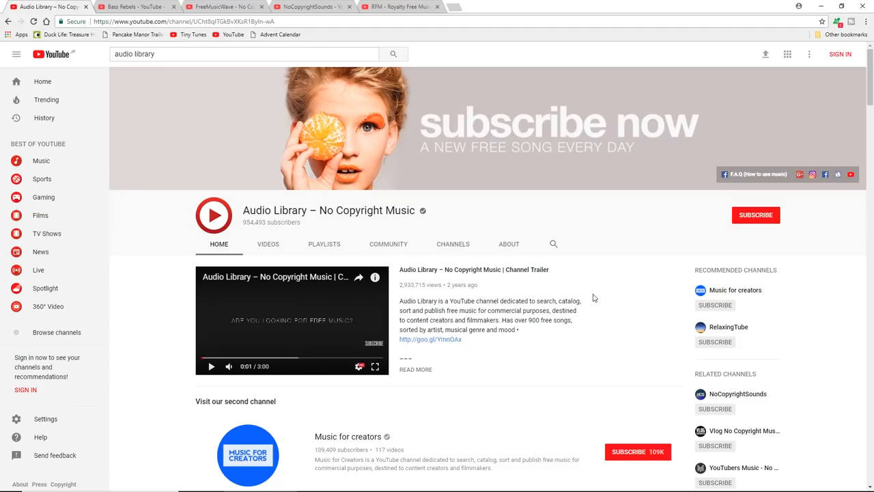
mouse_move(572, 291)
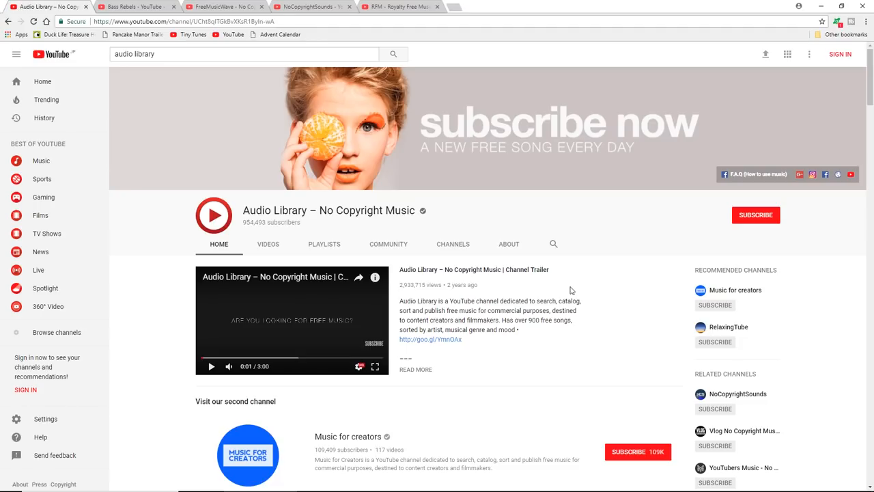
left_click(222, 7)
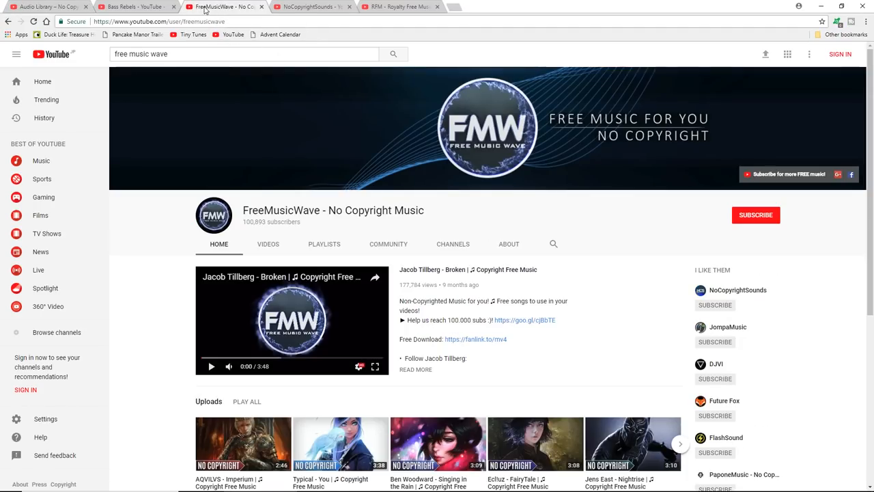
left_click(399, 7)
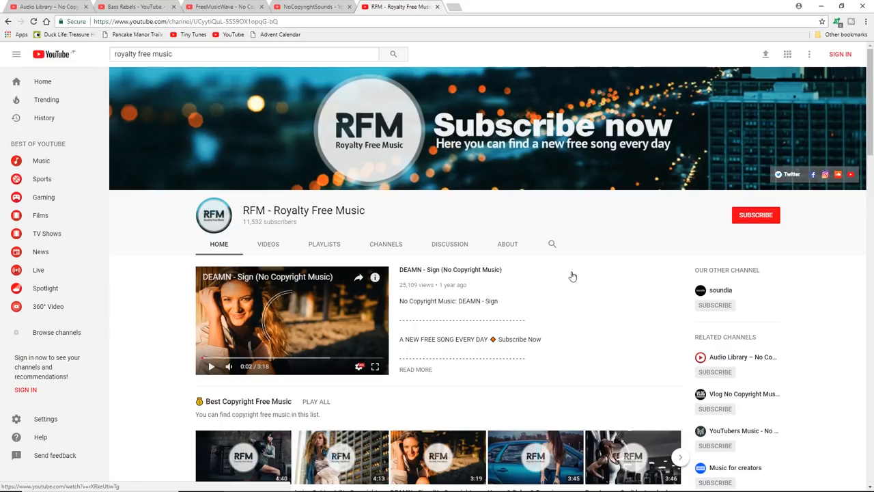
mouse_move(326, 137)
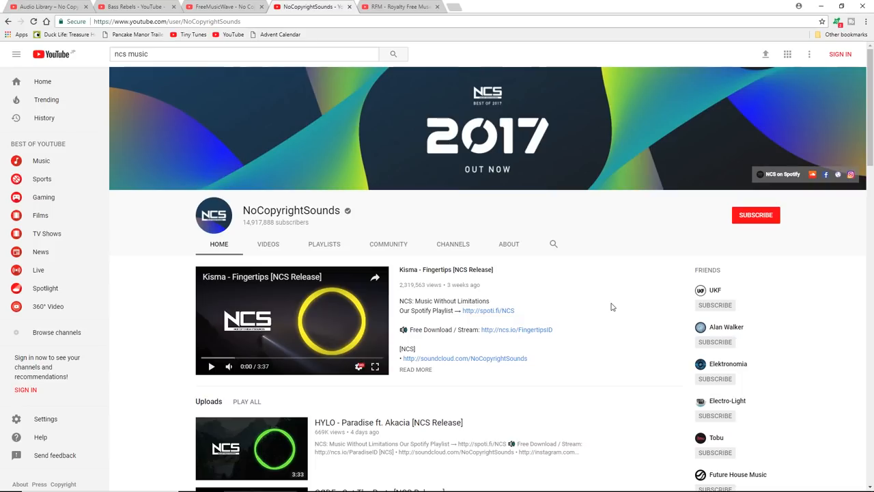
mouse_move(615, 306)
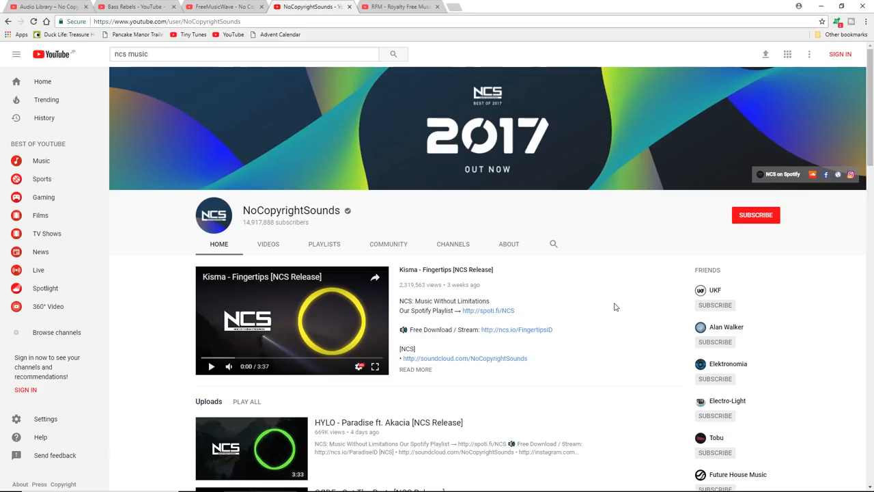
Return to Bass Rebels' No Copyright Background Music playlist
left_click(135, 6)
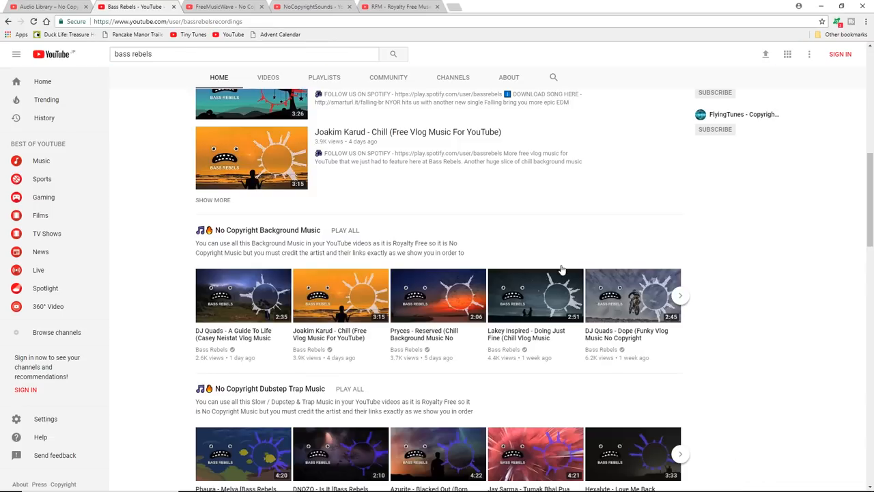